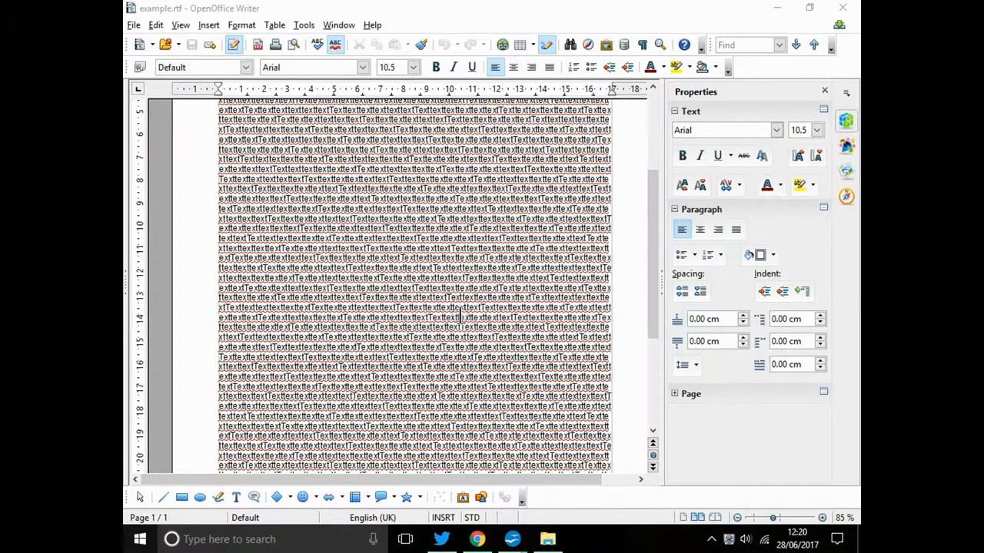
mouse_move(657, 366)
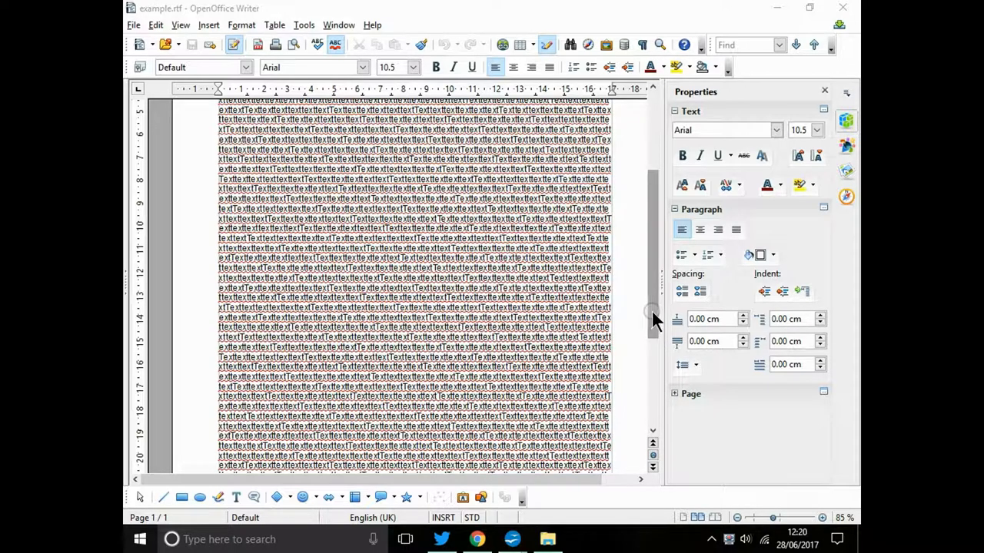
mouse_move(655, 308)
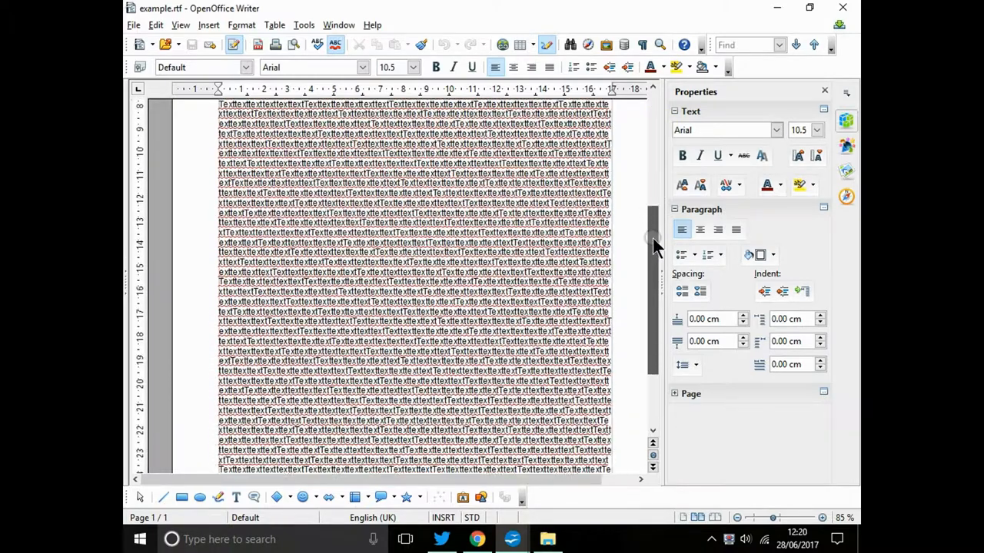
- Scroll through the page and show the document's word and character count
scroll("down", 3)
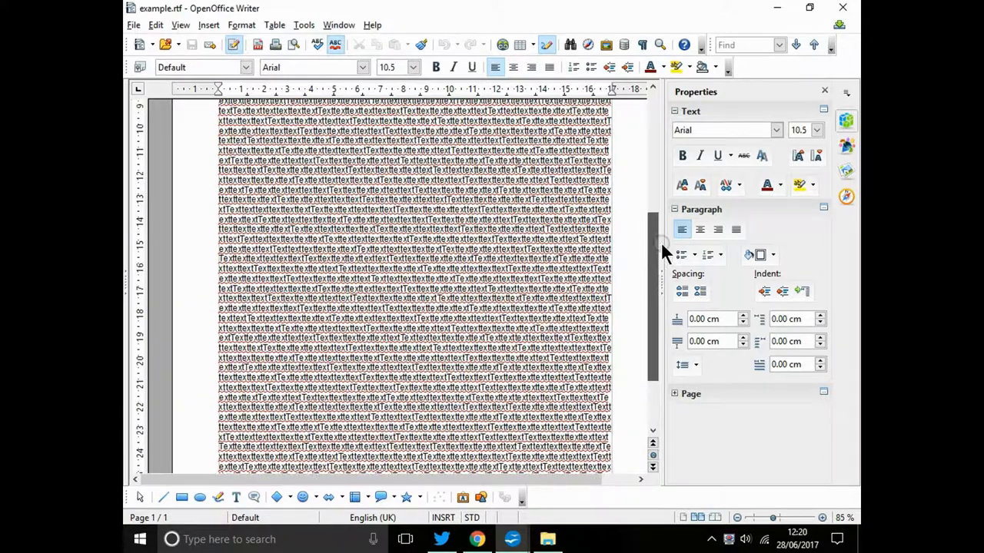
scroll("down", 3)
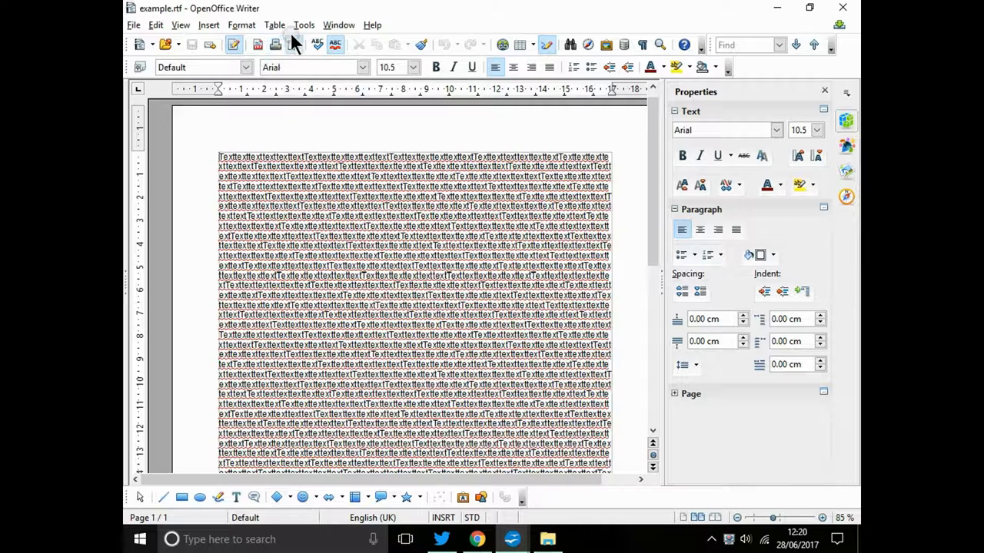
left_click(300, 24)
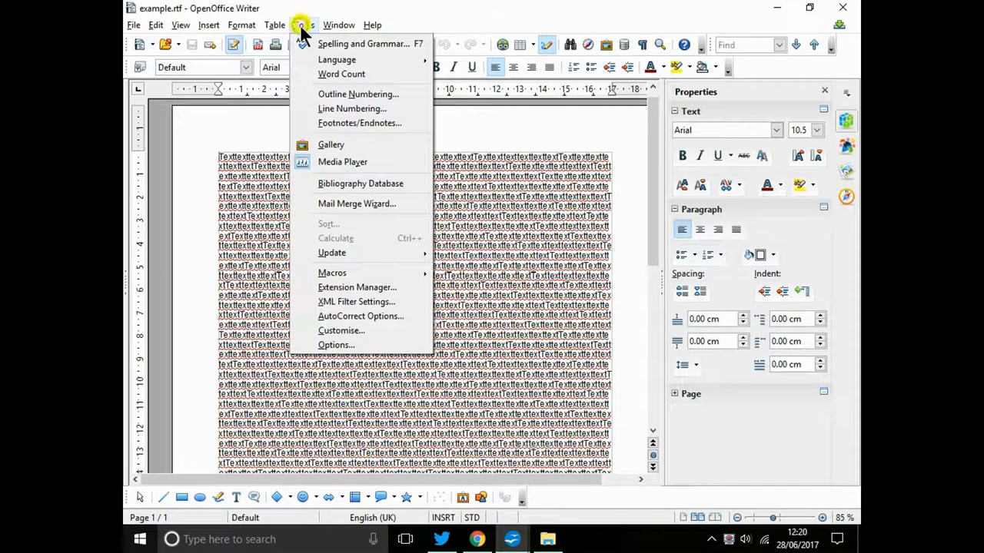
mouse_move(340, 74)
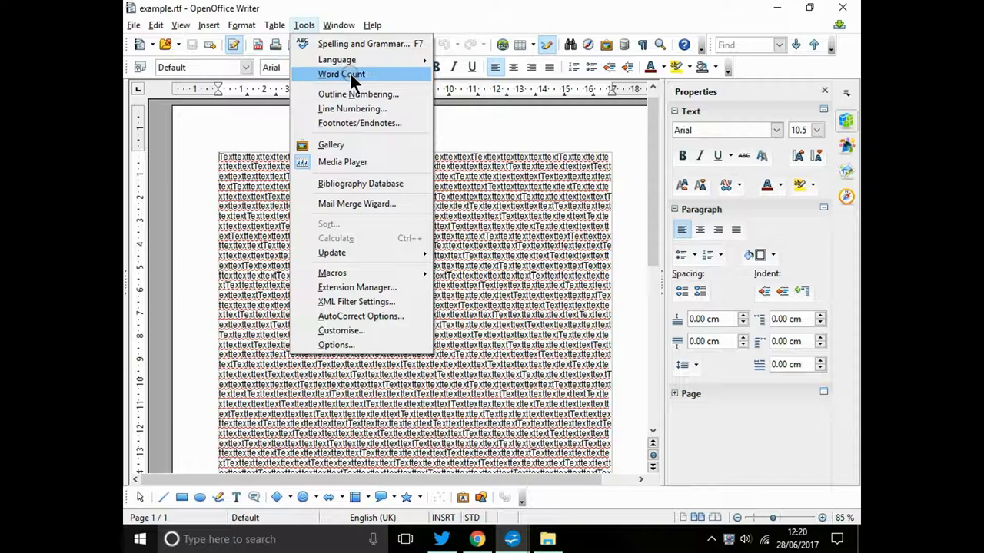
left_click(339, 74)
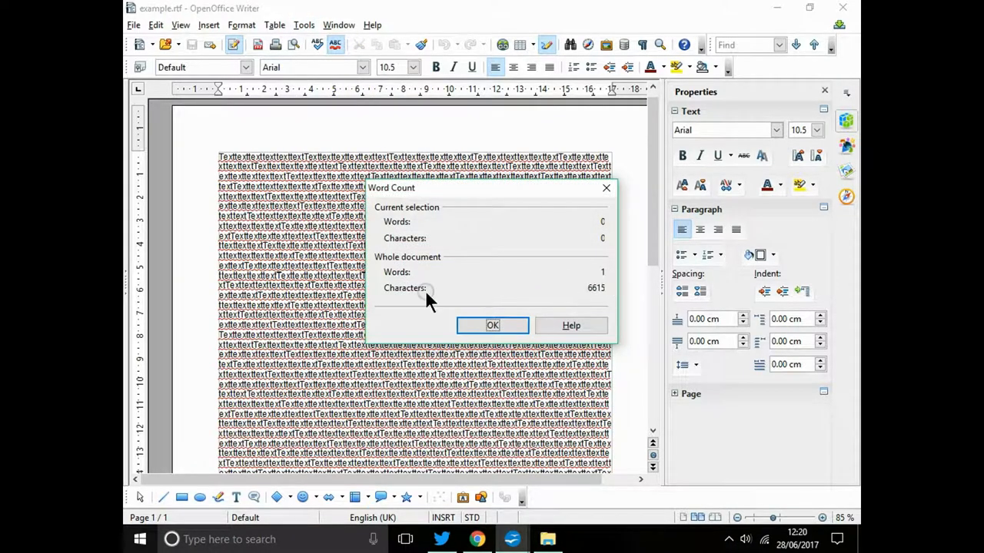
mouse_move(594, 298)
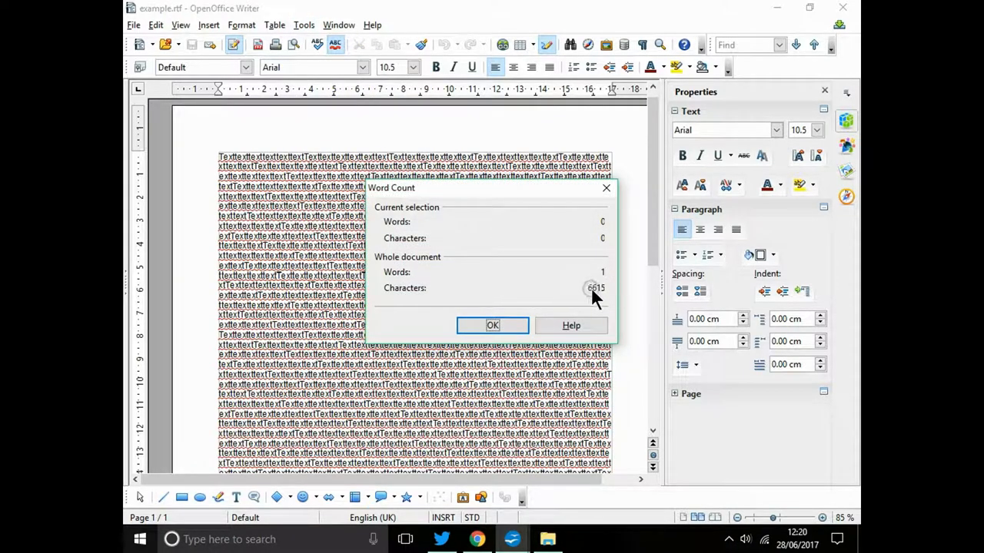
mouse_move(607, 298)
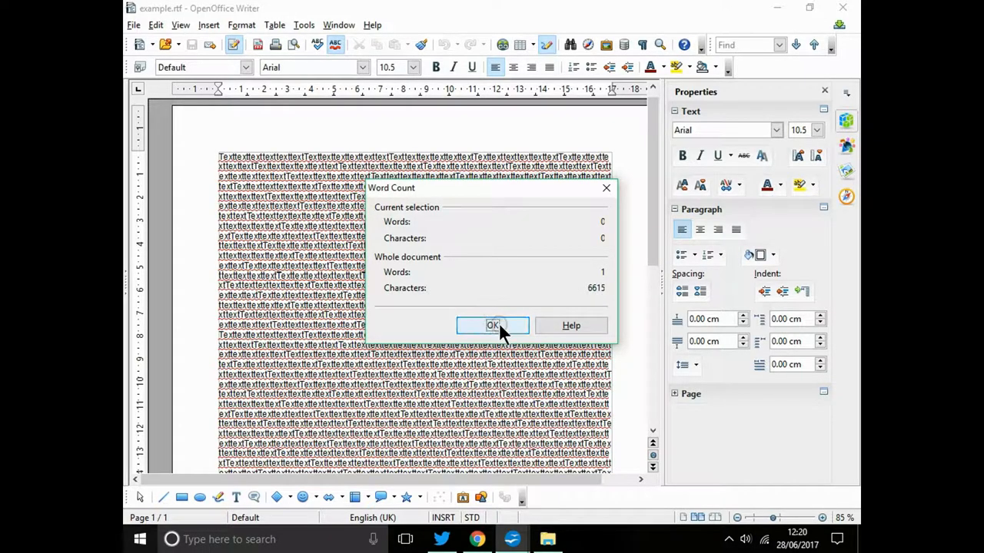
- Close the count summary and show the store folder with example's 9 KB size
left_click(493, 325)
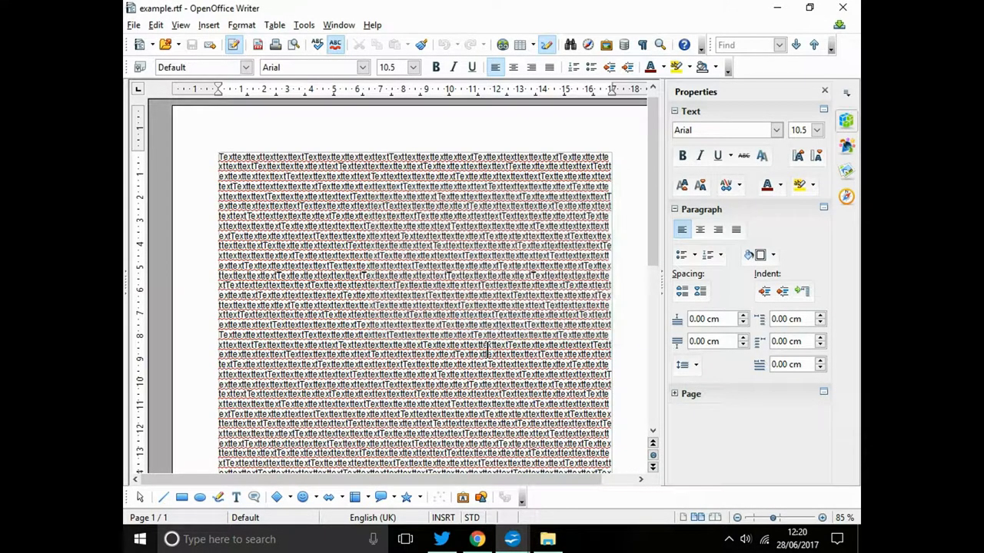
mouse_move(500, 477)
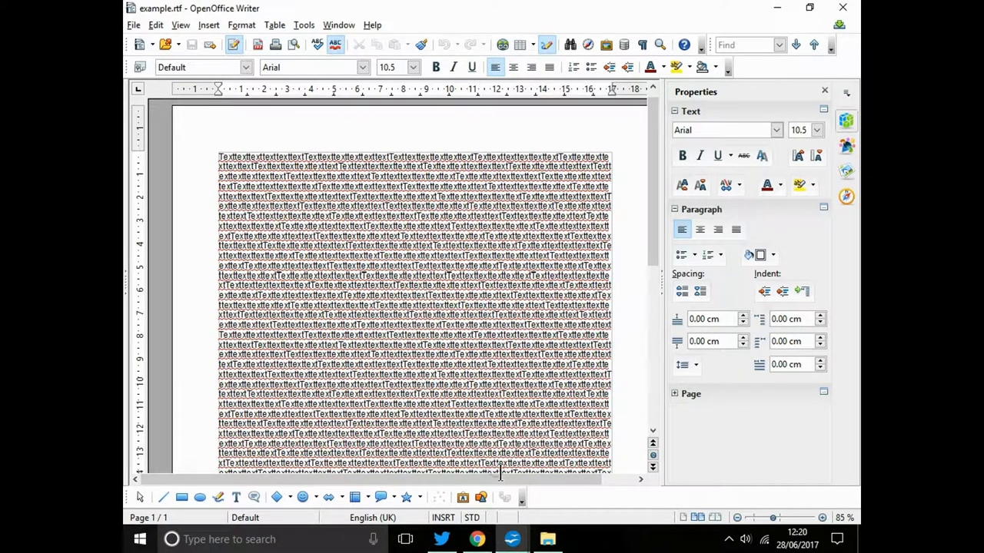
left_click(730, 526)
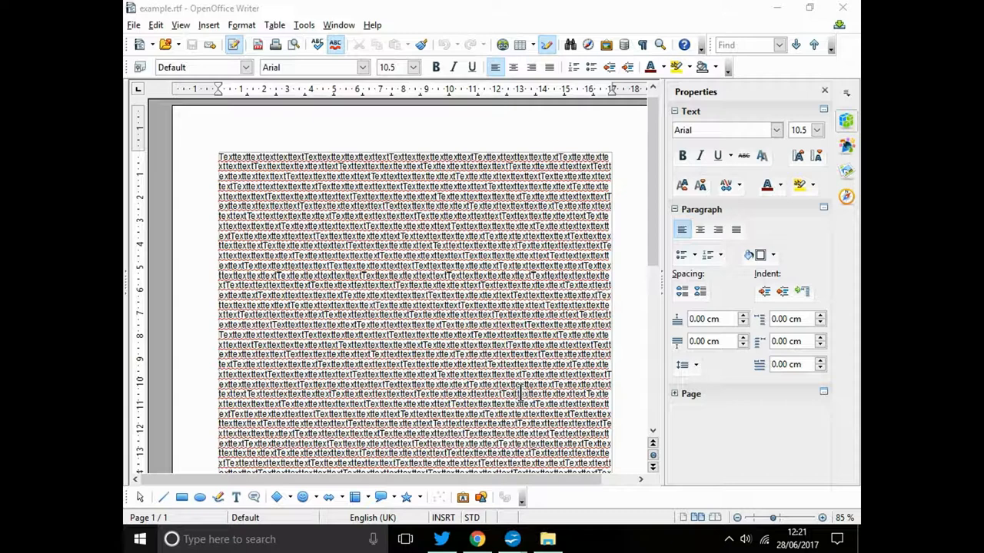
mouse_move(653, 214)
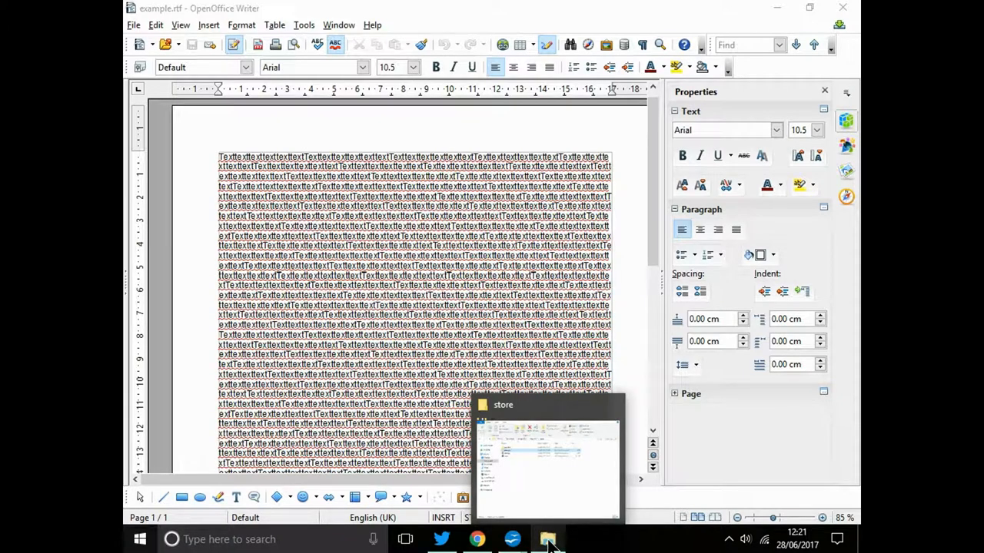
left_click(549, 537)
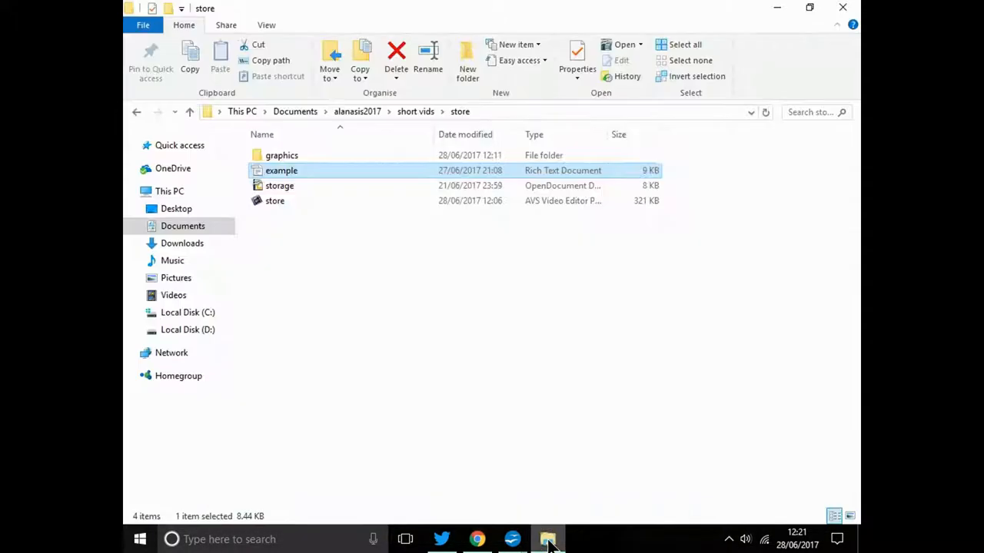
mouse_move(586, 185)
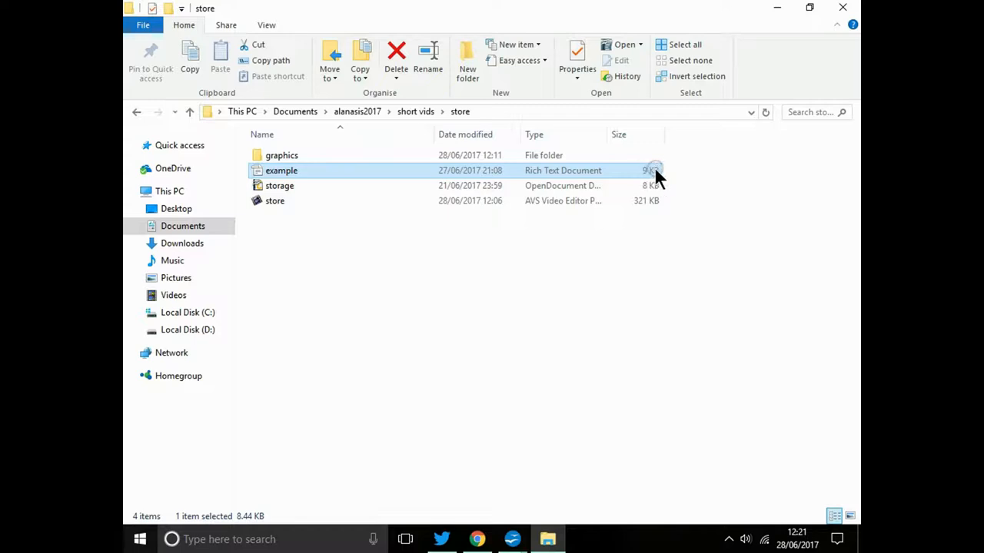
mouse_move(650, 181)
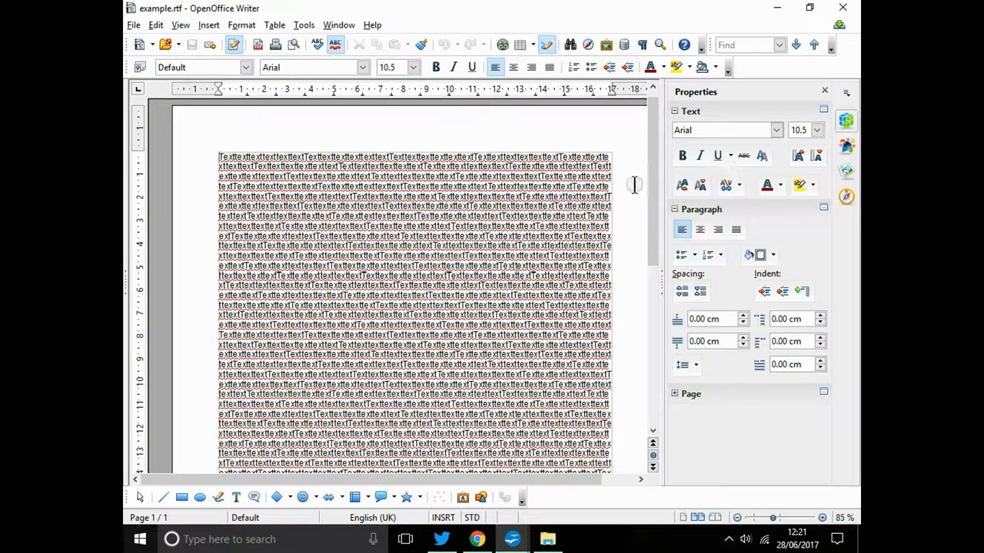
mouse_move(635, 195)
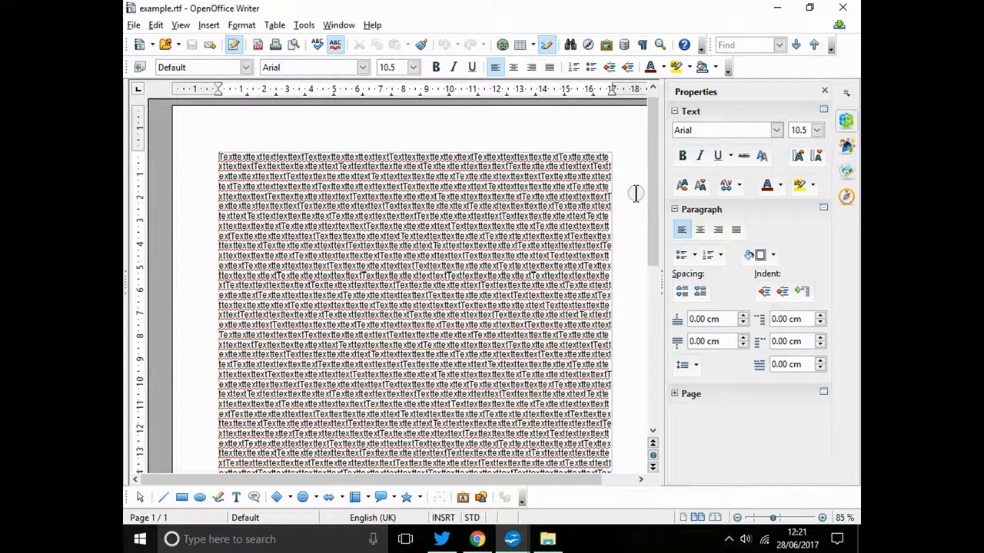
scroll("down", 3)
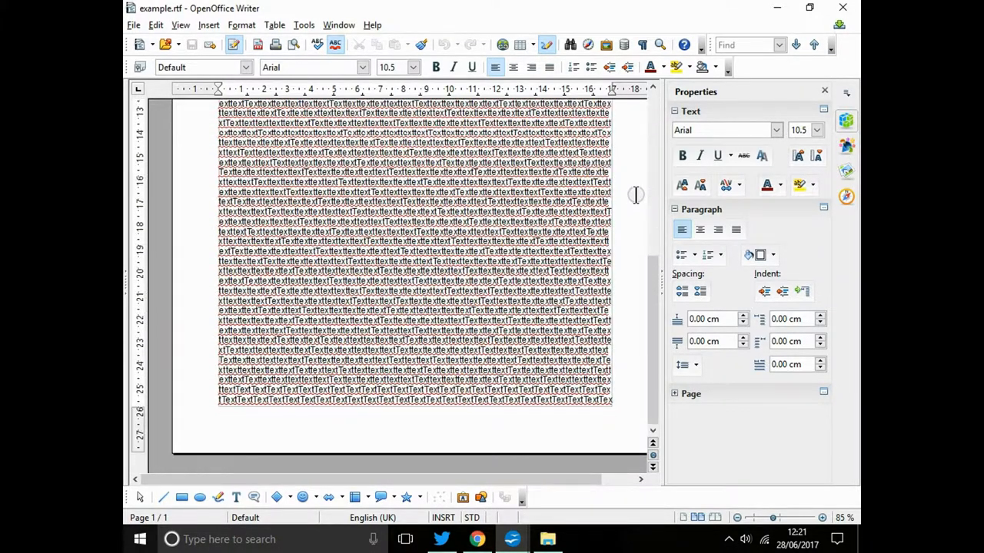